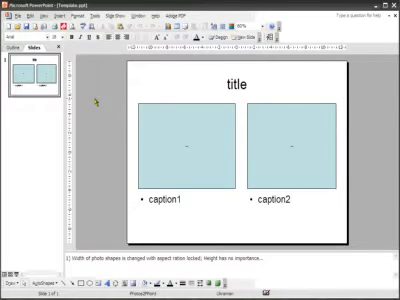
Select the left blue photo placeholder rectangle above caption1
left_click(190, 140)
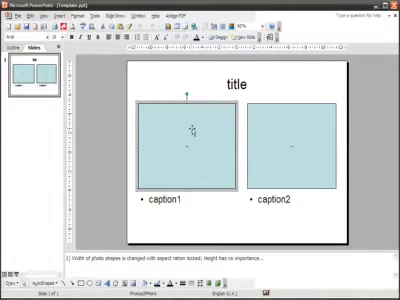